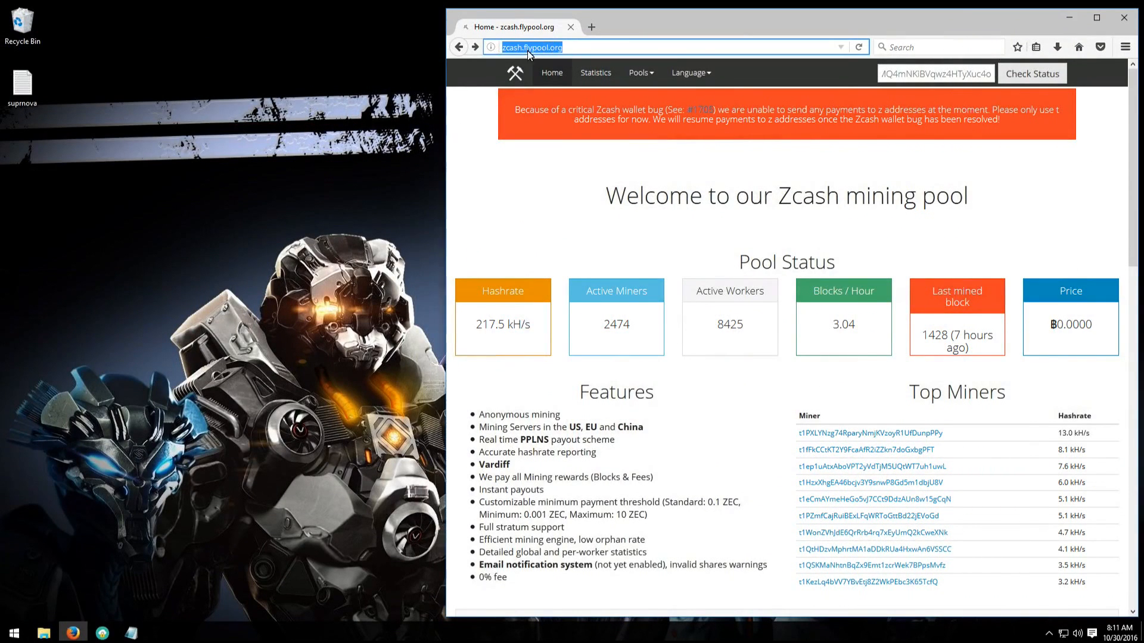
# Scroll the flypool page down to the Windows - AMD connection instructions.
pyautogui.scroll(-3)
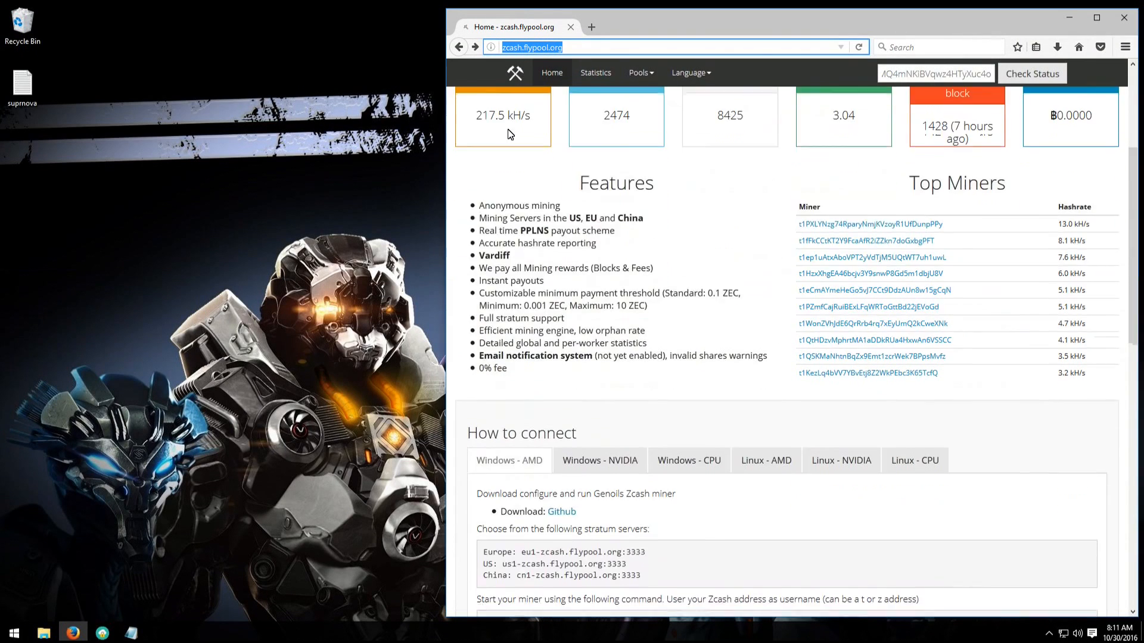
pyautogui.scroll(-3)
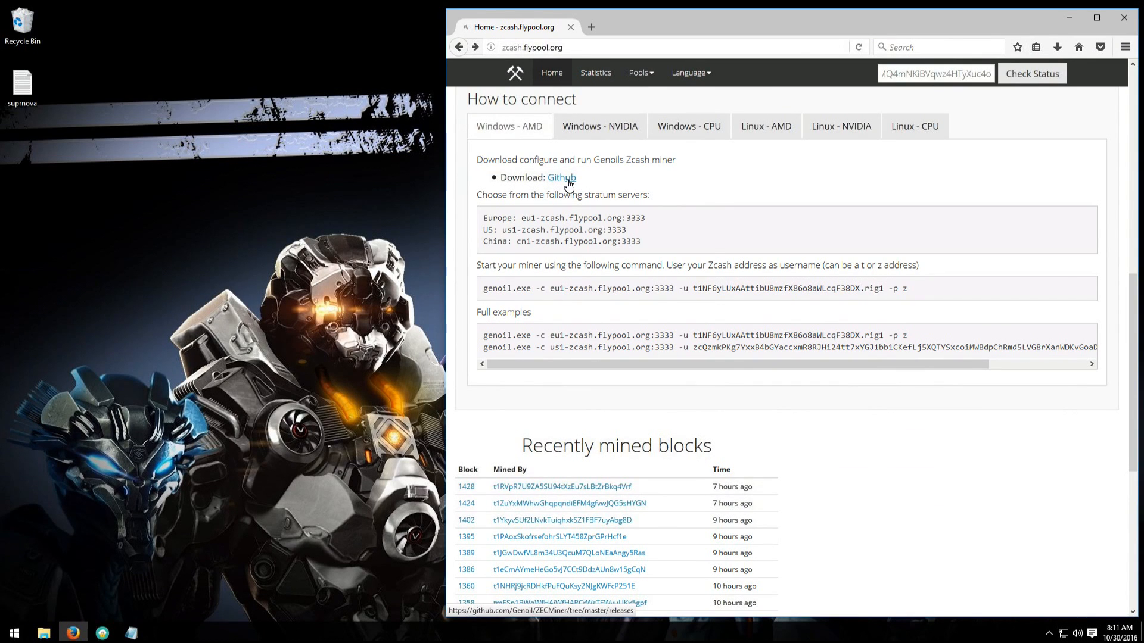
# Open the Genoil GitHub releases in a new tab and download genoil-zec-miner-0.4.1.zip.
pyautogui.click(561, 177)
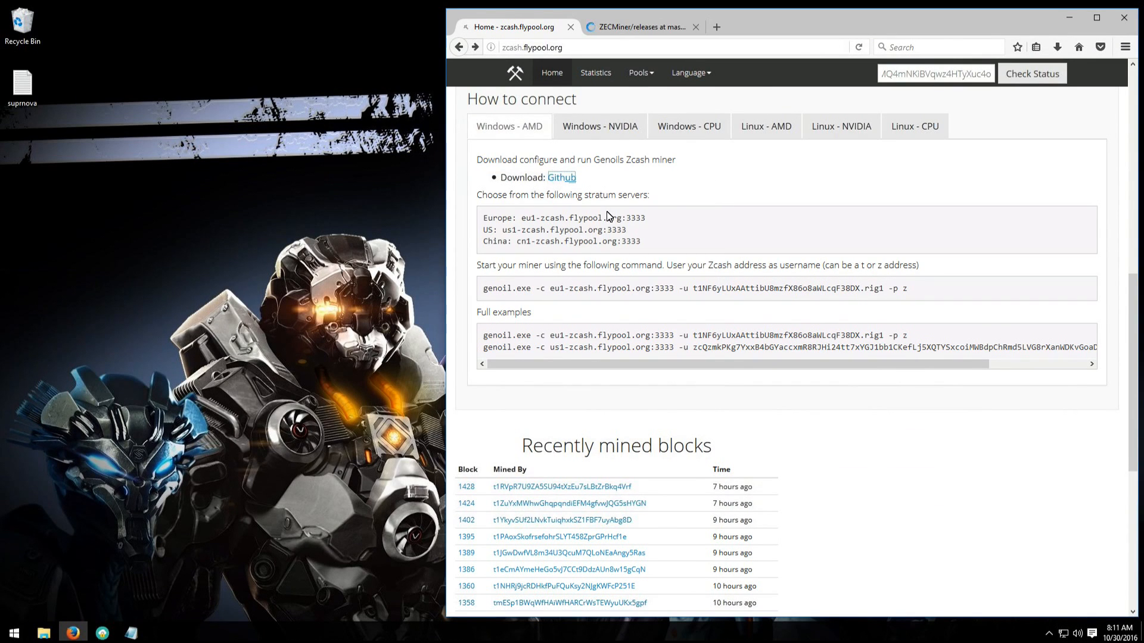
pyautogui.click(634, 27)
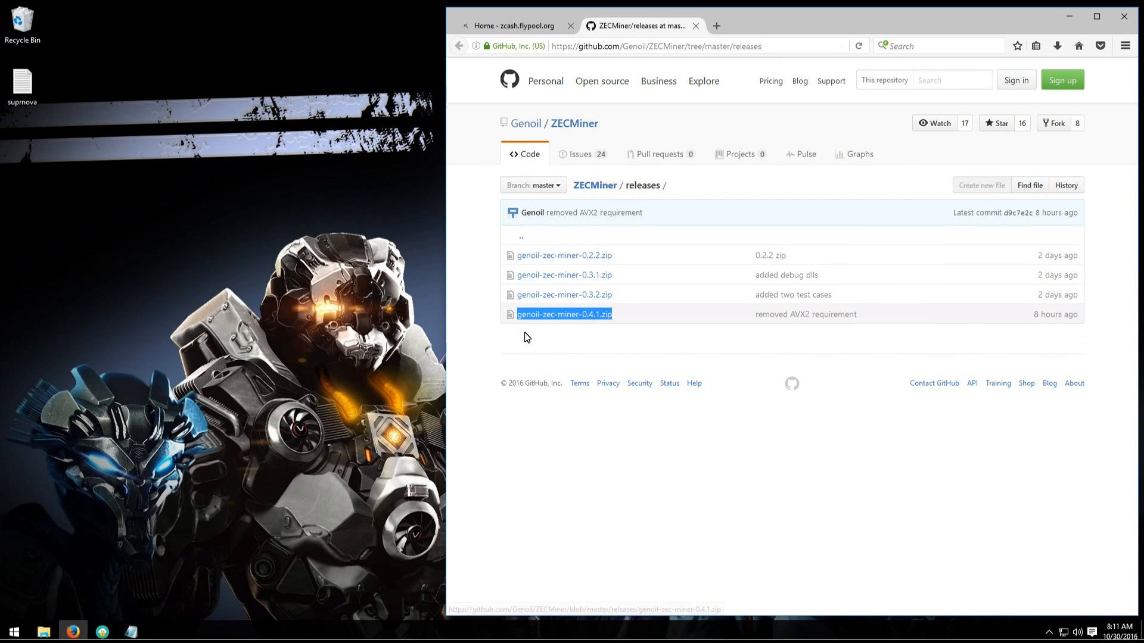
pyautogui.click(563, 314)
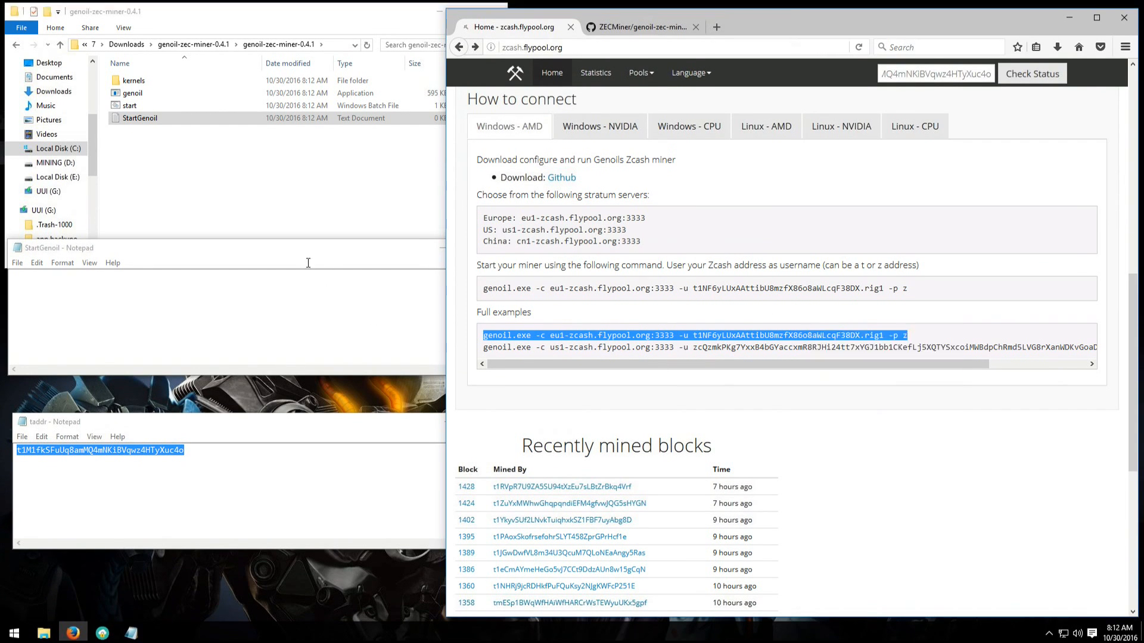
# Paste the copied flypool genoil.exe example command into StartGenoil.
pyautogui.rightClick(306, 275)
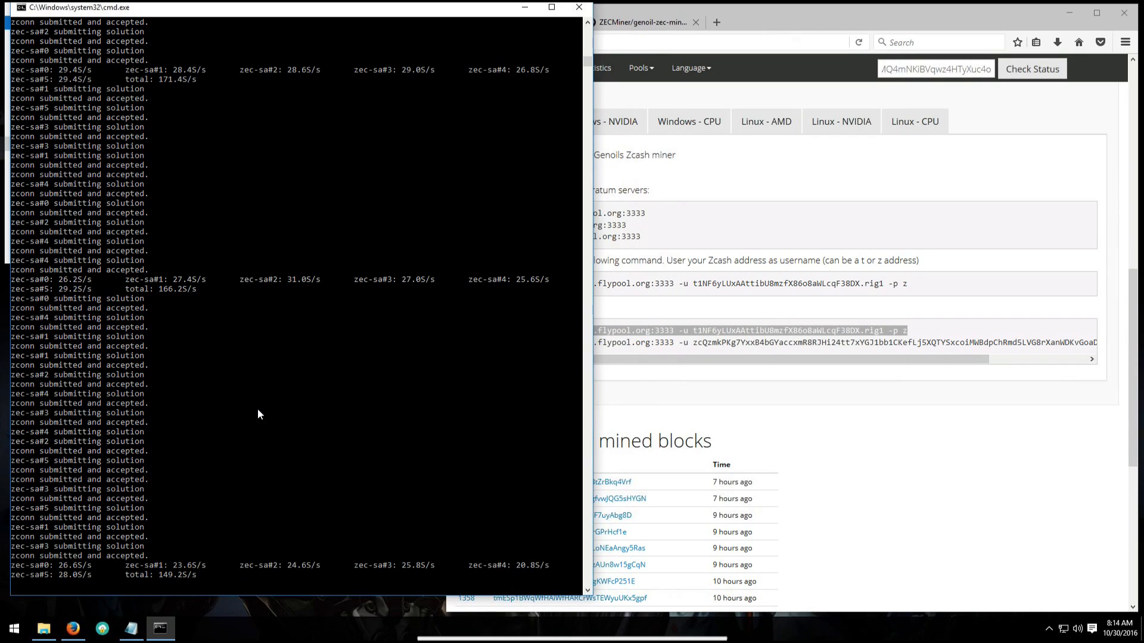
# Maximize the Command Prompt window running the Genoil miner.
pyautogui.click(551, 7)
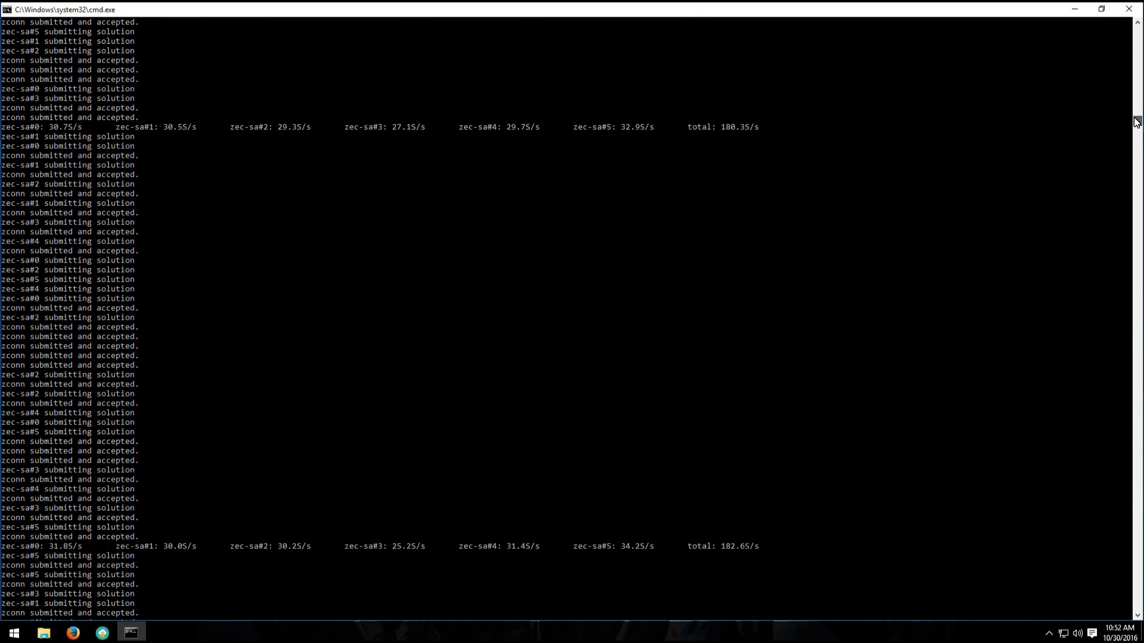